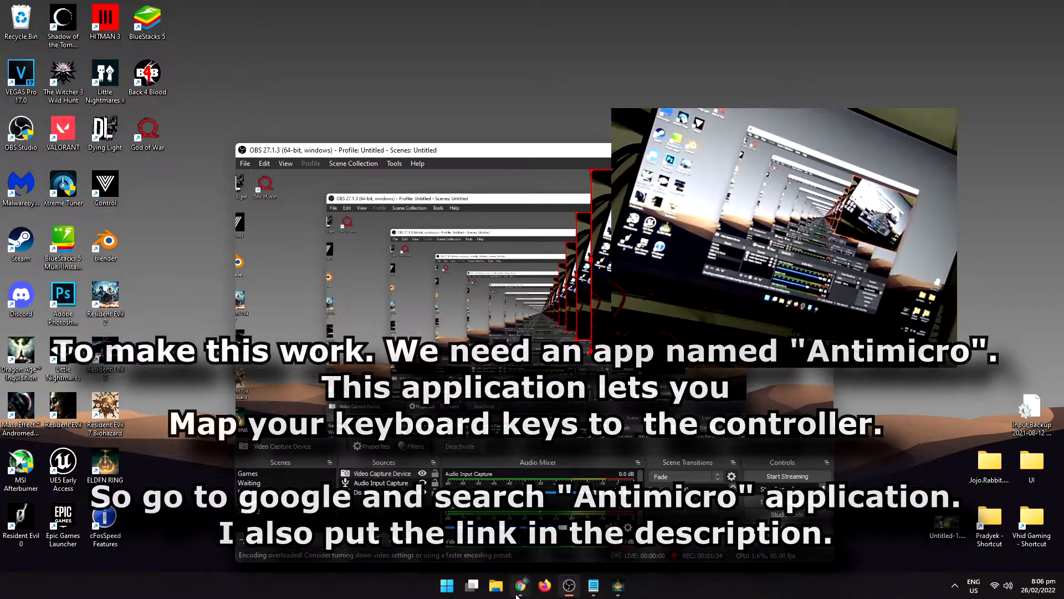
Search 'antimicro download', reach AntiMicro's Microsoft Store page and install it.
{"action": "type", "text": "antimicro download"}
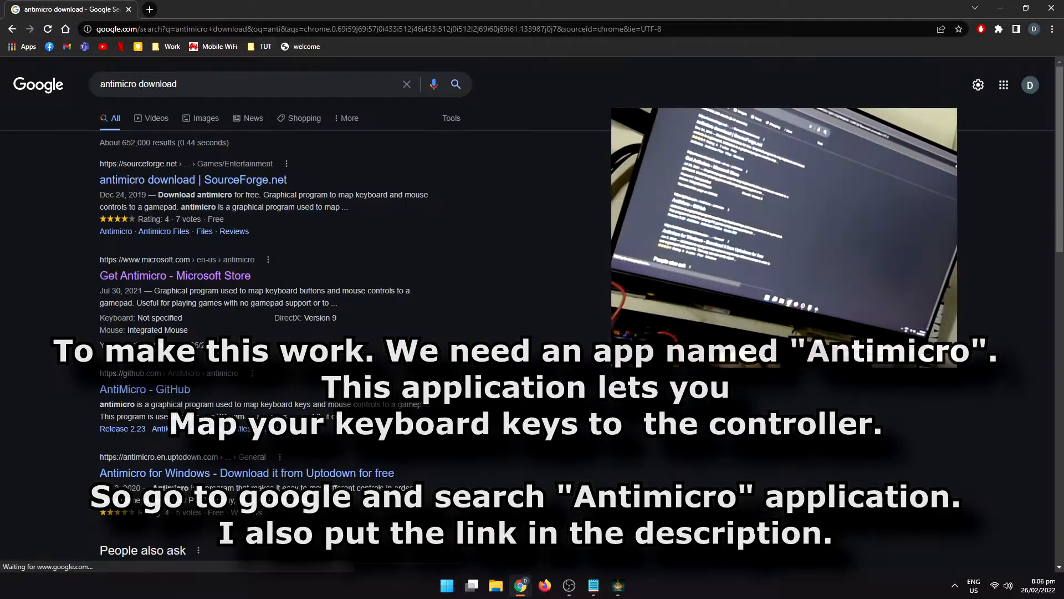
{"action": "left_click", "coordinate": [175, 275]}
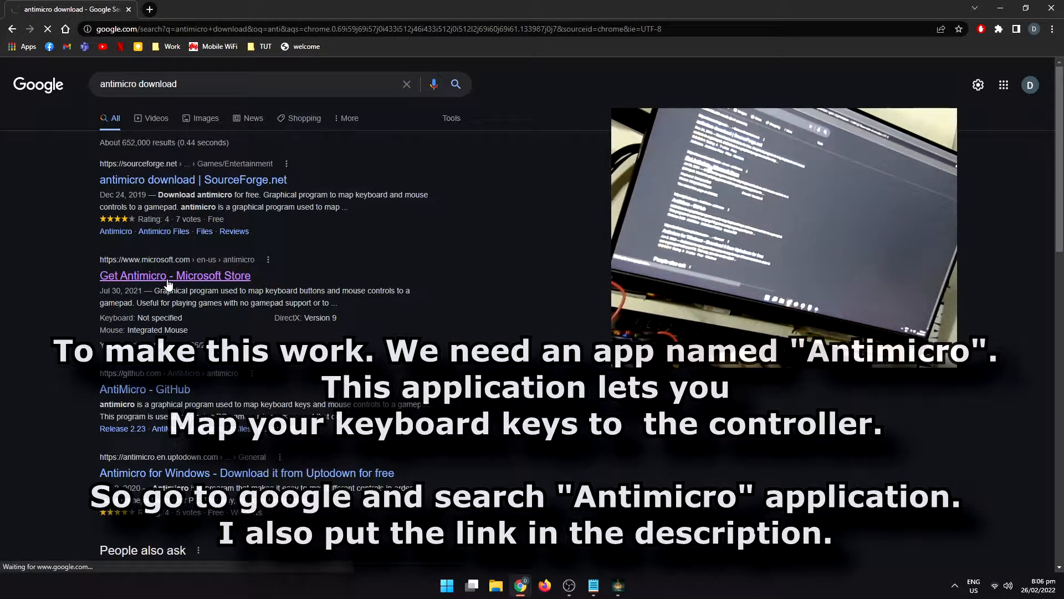
{"action": "left_click", "coordinate": [175, 275]}
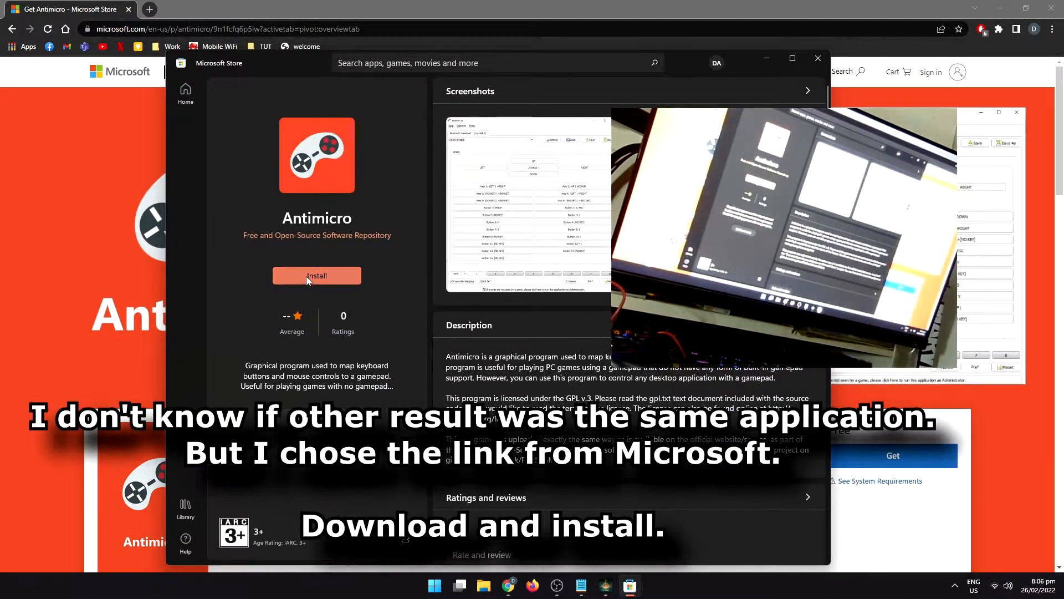
{"action": "left_click", "coordinate": [318, 275]}
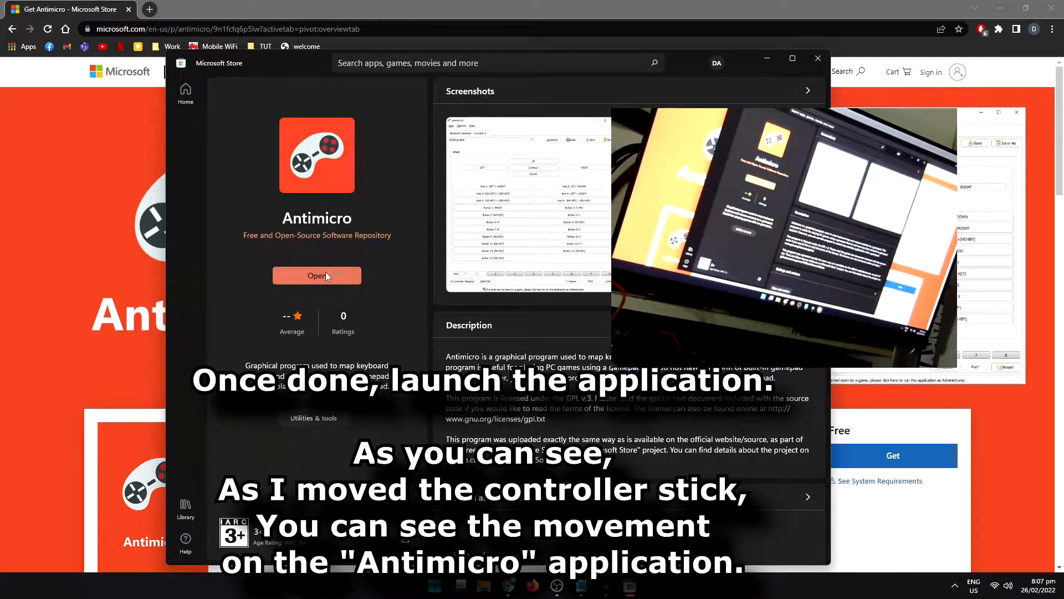
Launch AntiMicro and map the left stick's up direction to the W key.
{"action": "left_click", "coordinate": [317, 275]}
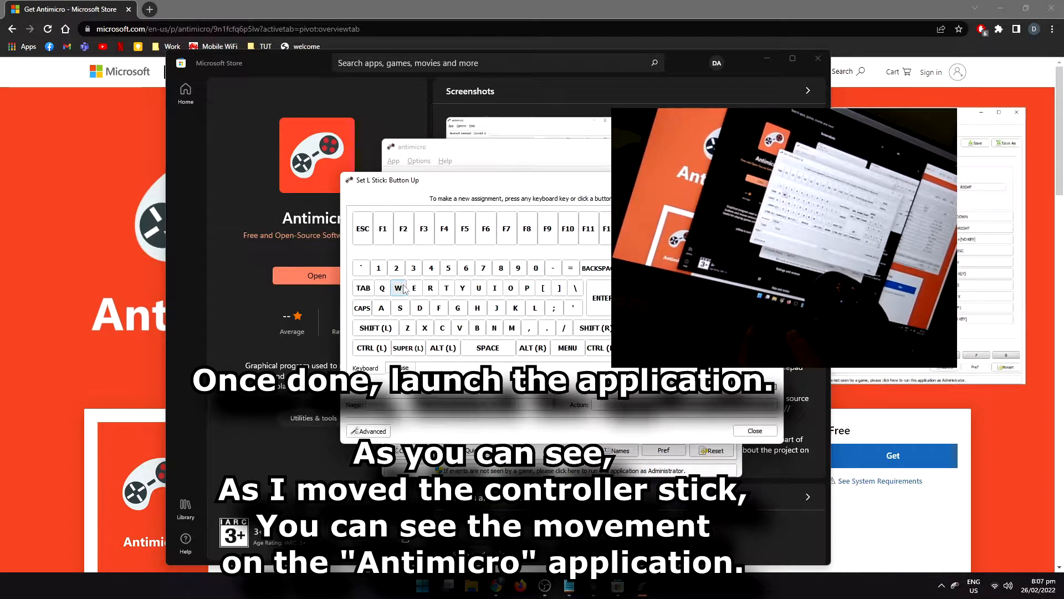
{"action": "left_click", "coordinate": [381, 308]}
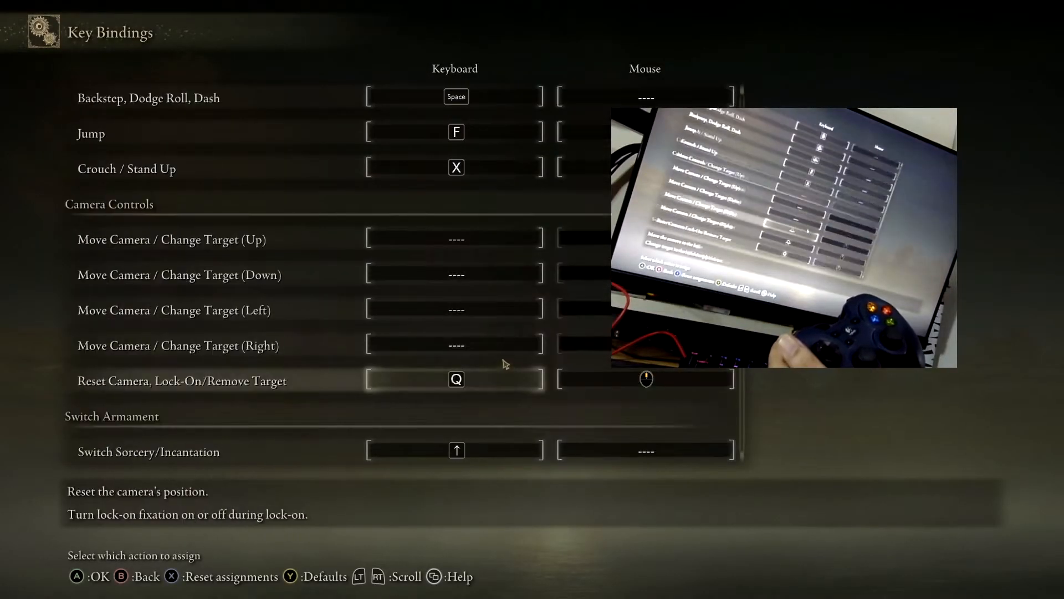
Bind camera up to I, camera left to H and camera right to K.
{"action": "left_click", "coordinate": [454, 238]}
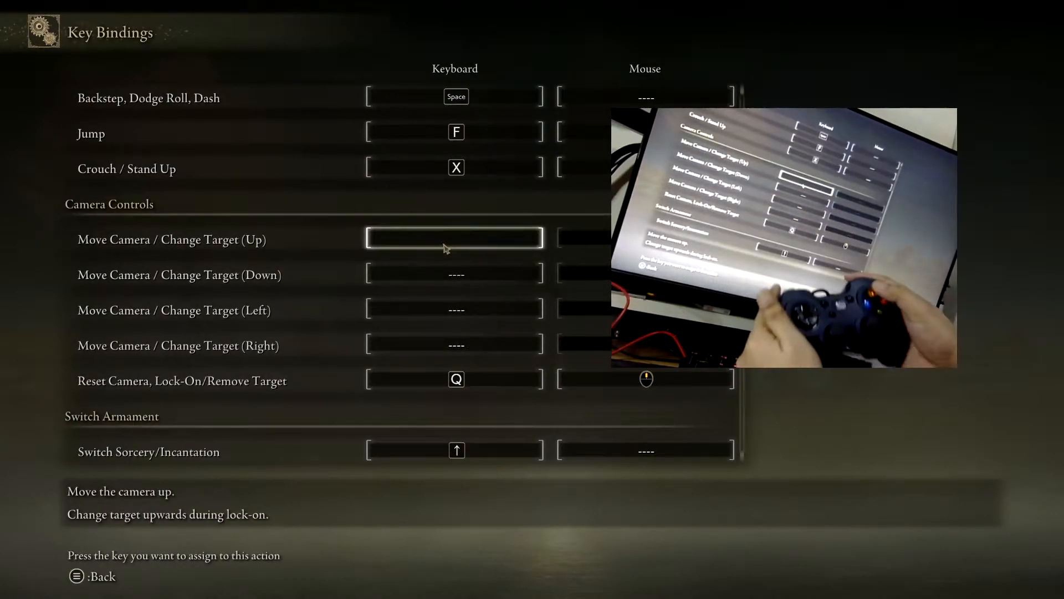
{"action": "key", "text": "i"}
{"action": "type", "text": "J"}
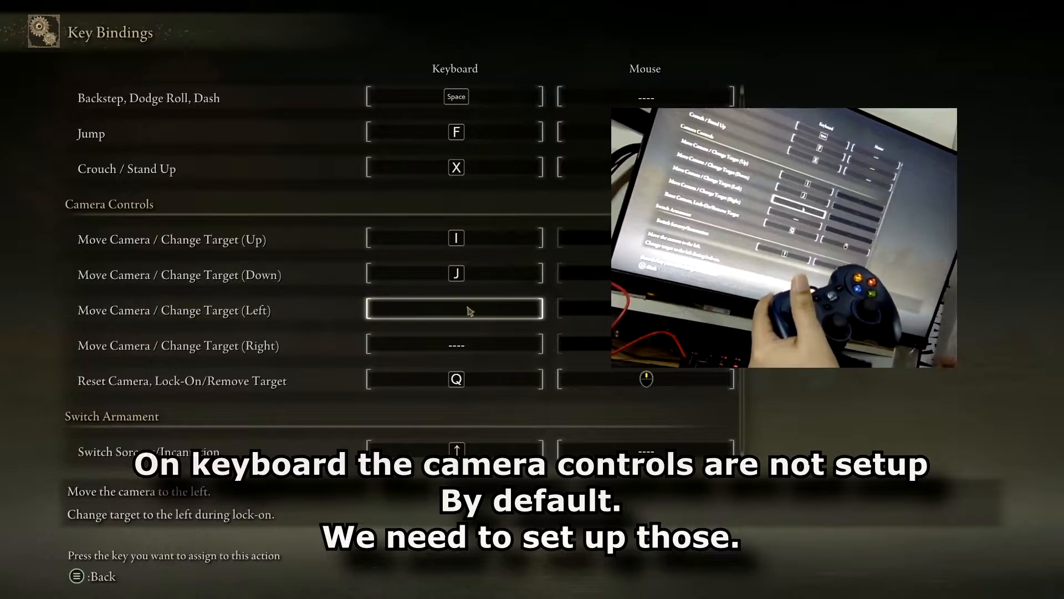
{"action": "key", "text": "h"}
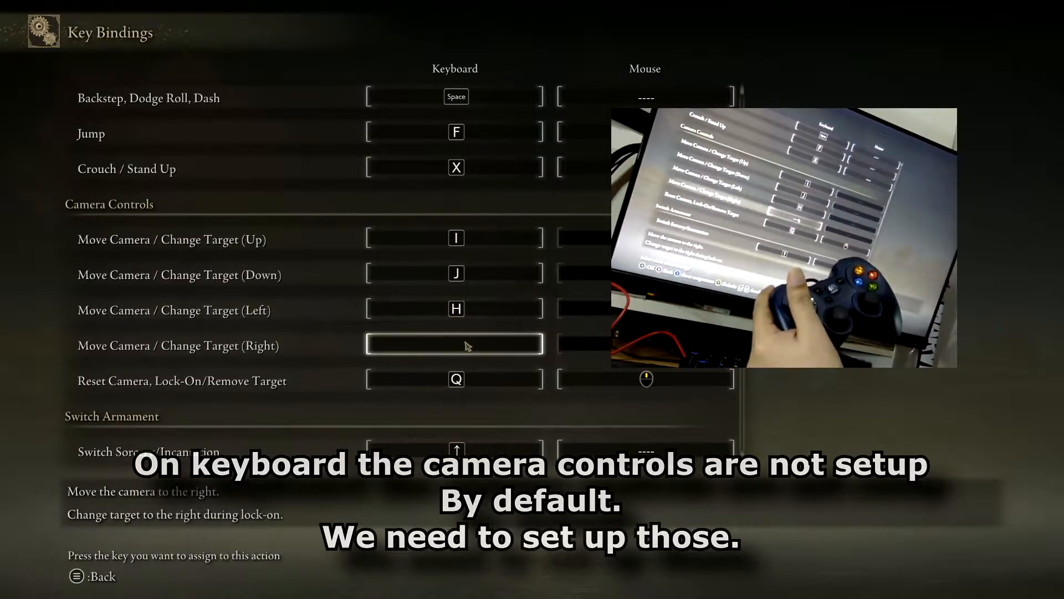
{"action": "key", "text": "K"}
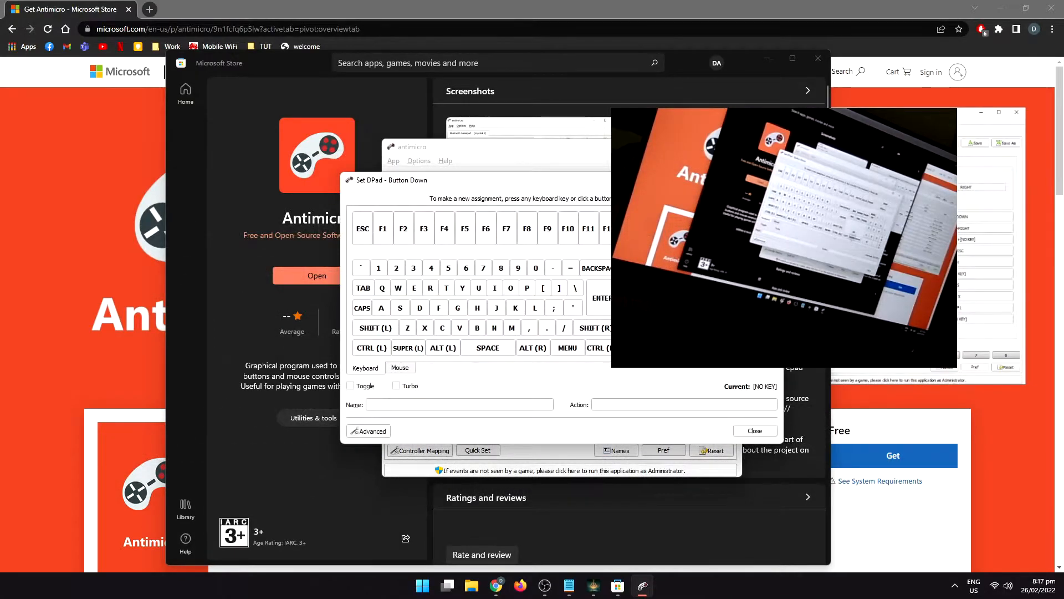
Assign a keyboard key to the D-pad down direction in the Set dialog.
{"action": "left_click", "coordinate": [755, 430]}
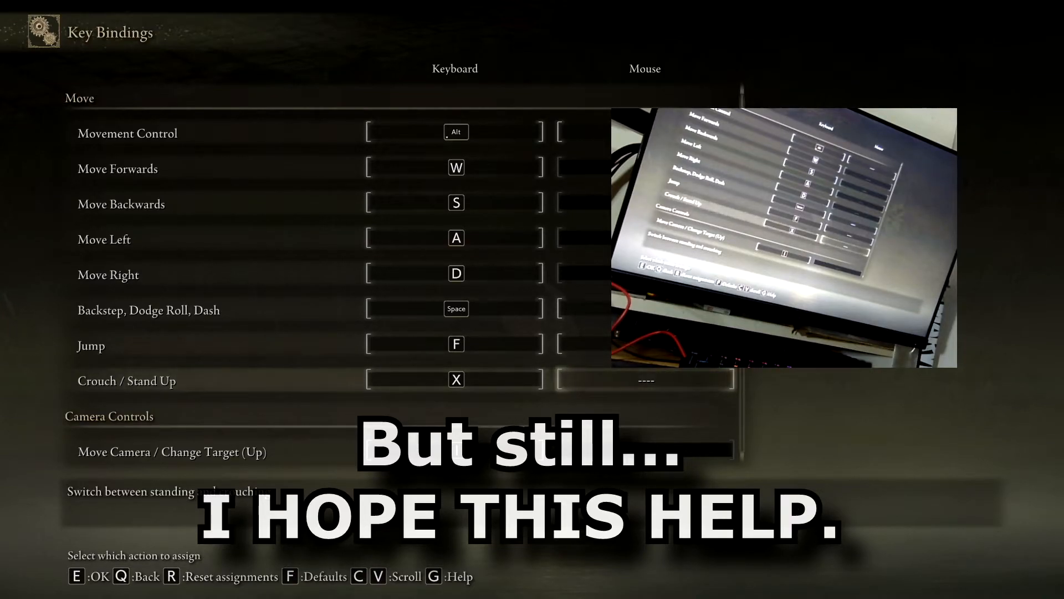
Restore default key bindings with R, confirm YES, and open the in-game main menu.
{"action": "key", "text": "r"}
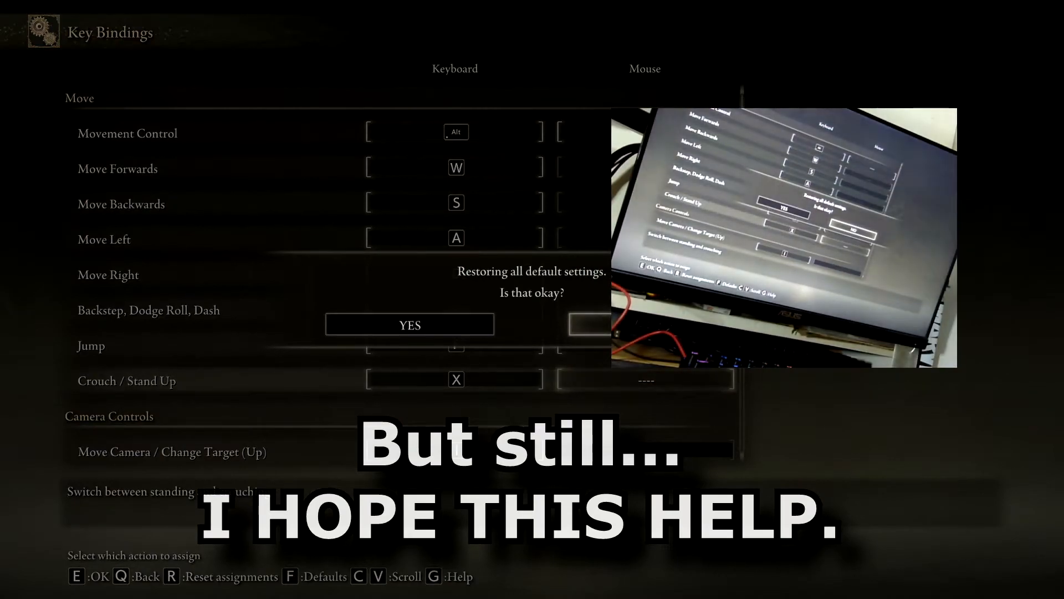
{"action": "left_click", "coordinate": [410, 324]}
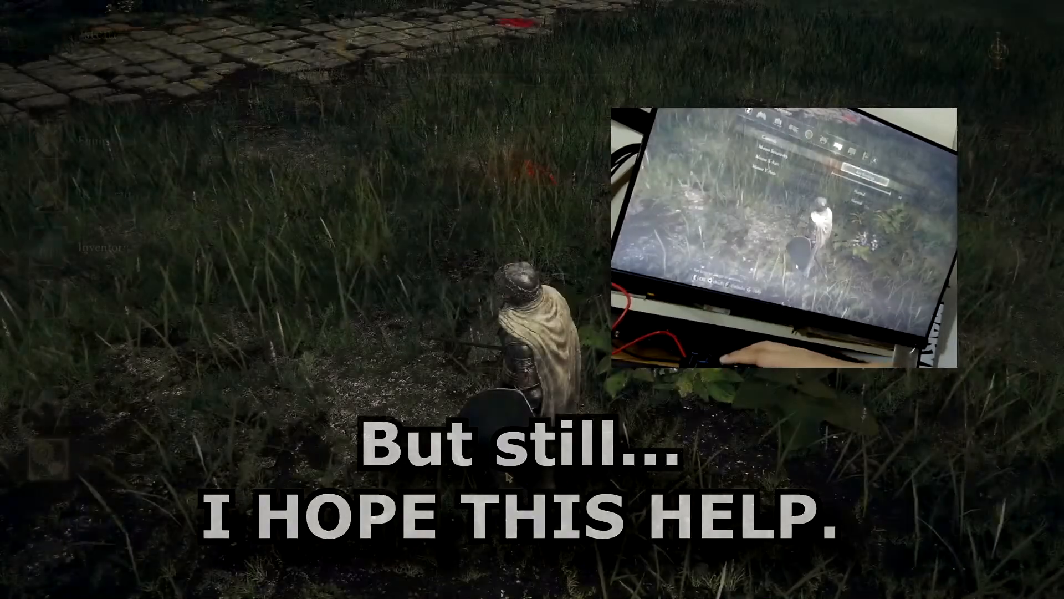
{"action": "key", "text": "escape"}
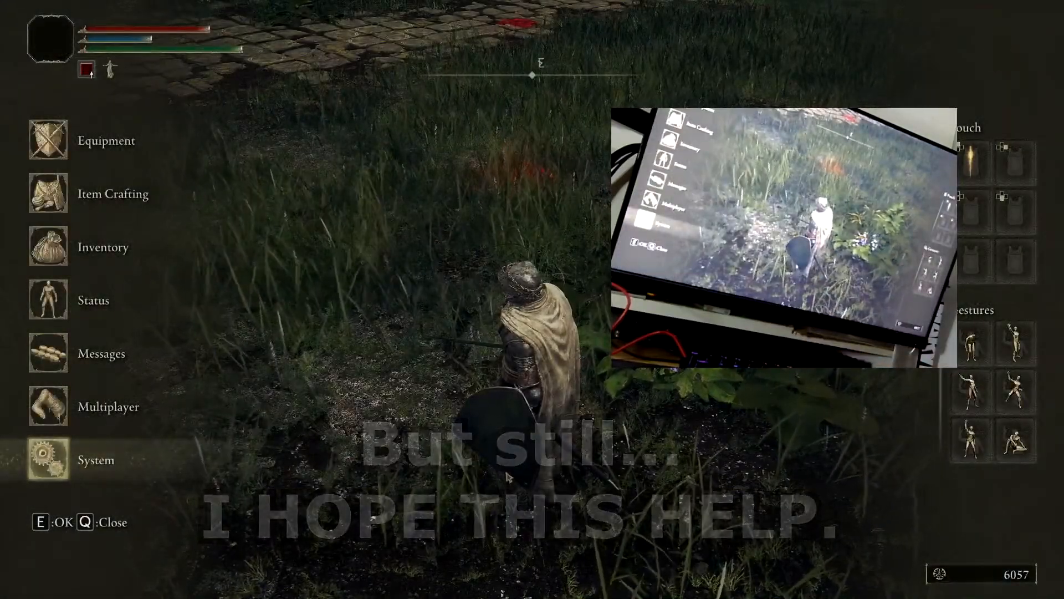